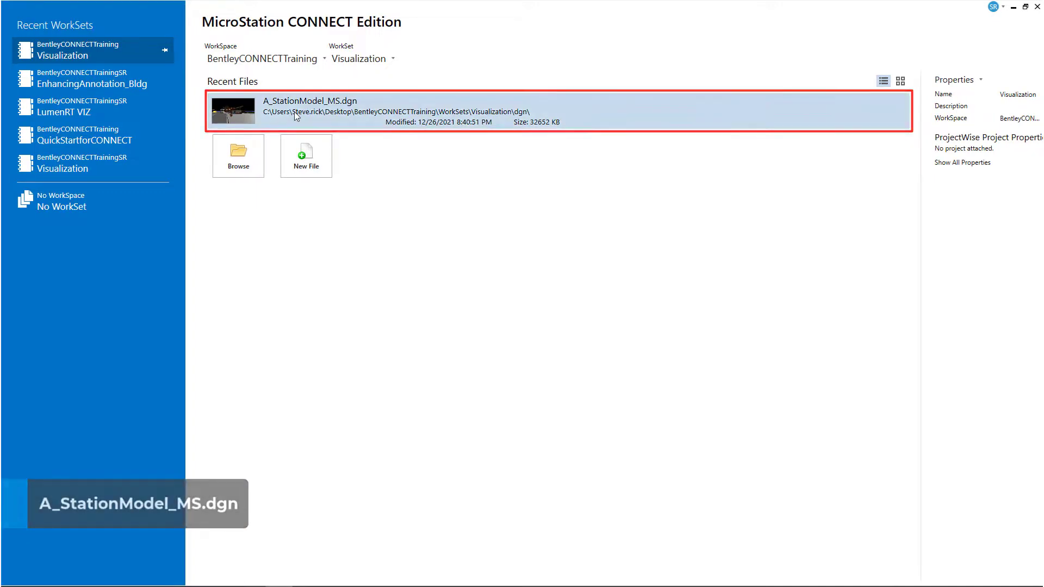
# - Open the A_StationModel_MS.dgn station model from Recent Files
pyautogui.doubleClick(310, 107)
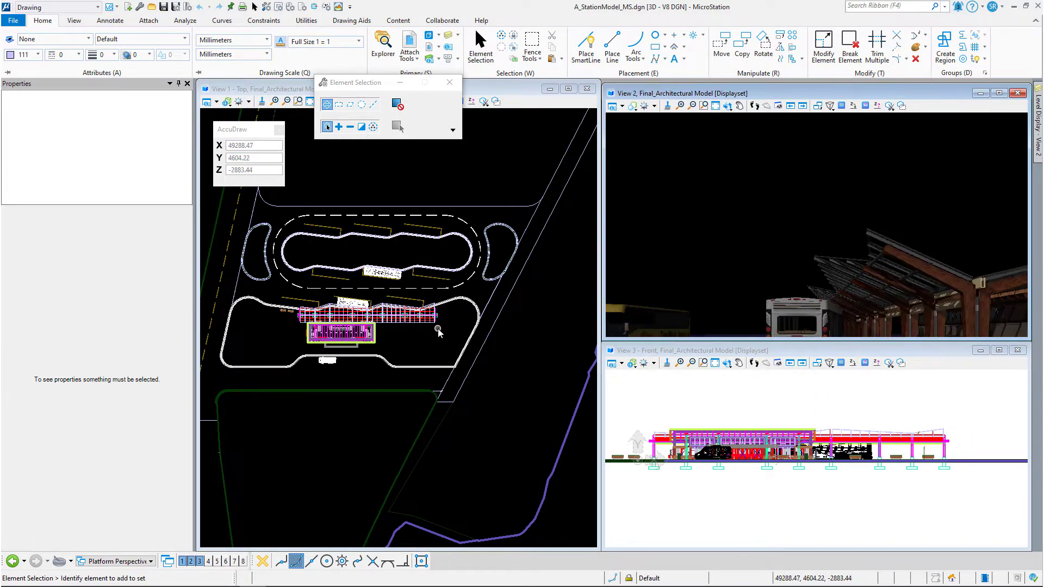
pyautogui.moveTo(437, 332)
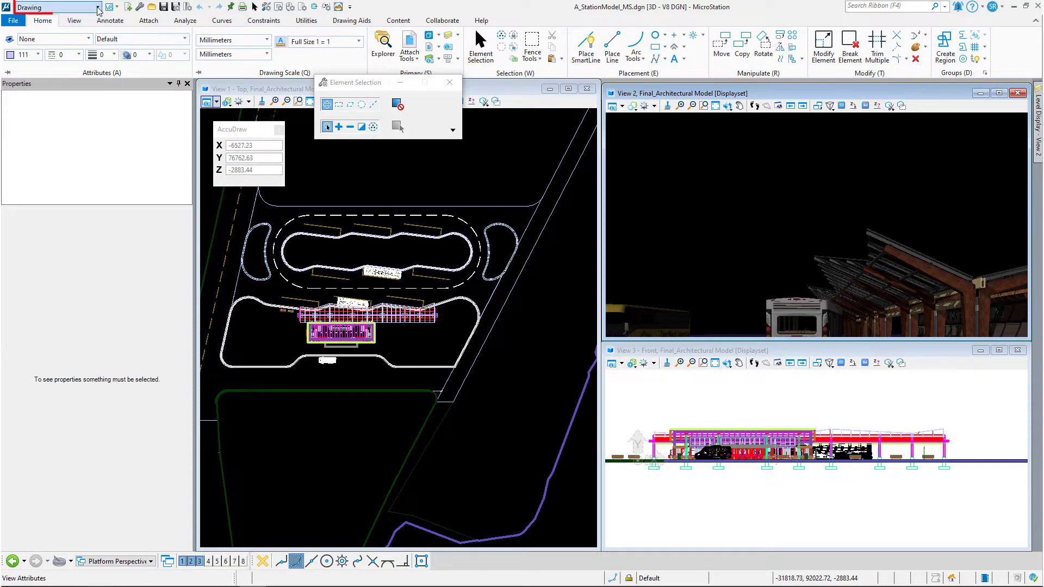
# - Switch to the Visualization workflow and apply the 'View of Platform2' saved view to View 2
pyautogui.click(100, 6)
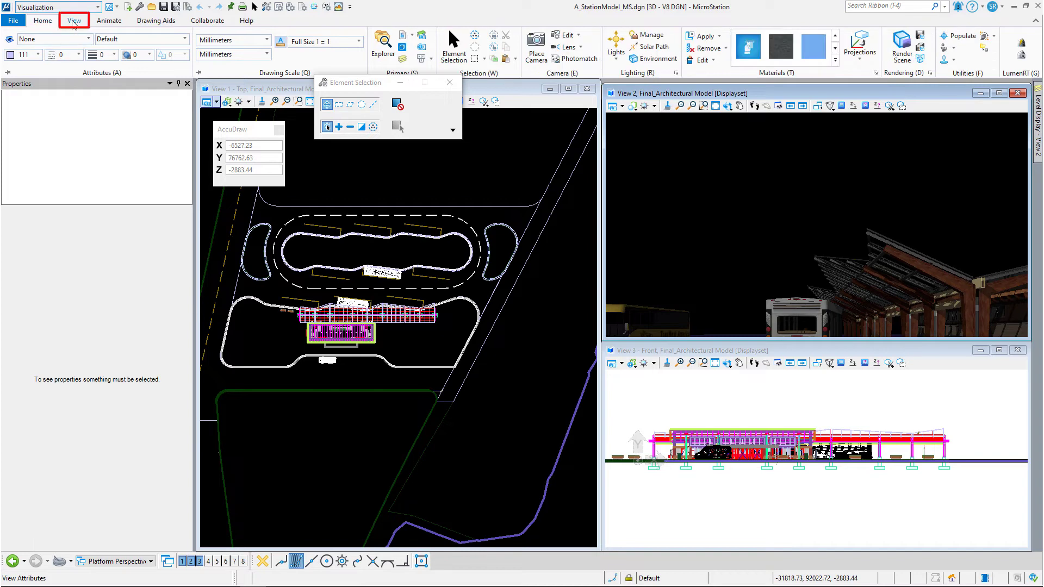
pyautogui.click(72, 20)
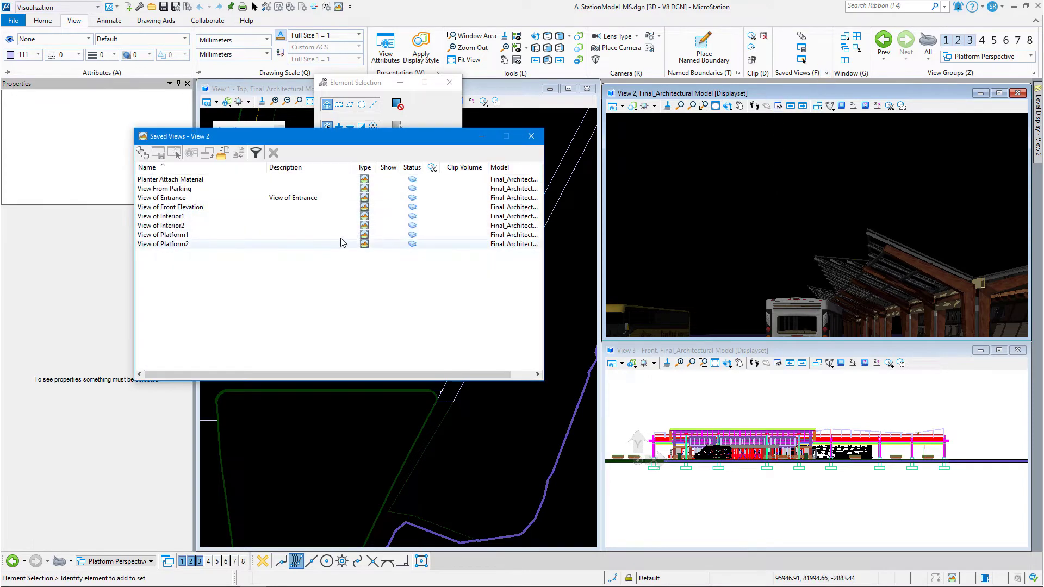
pyautogui.click(163, 243)
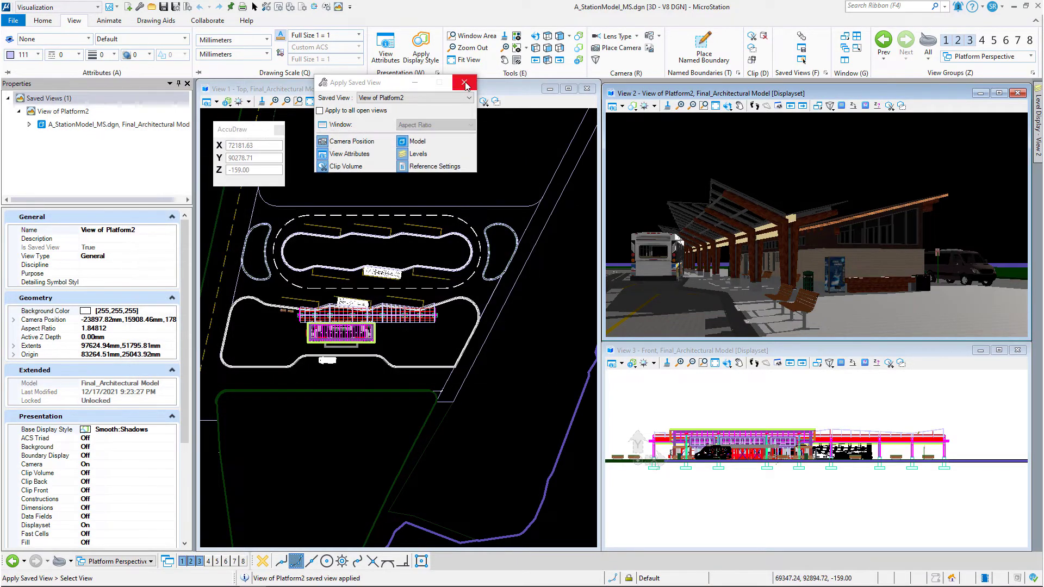
pyautogui.click(463, 82)
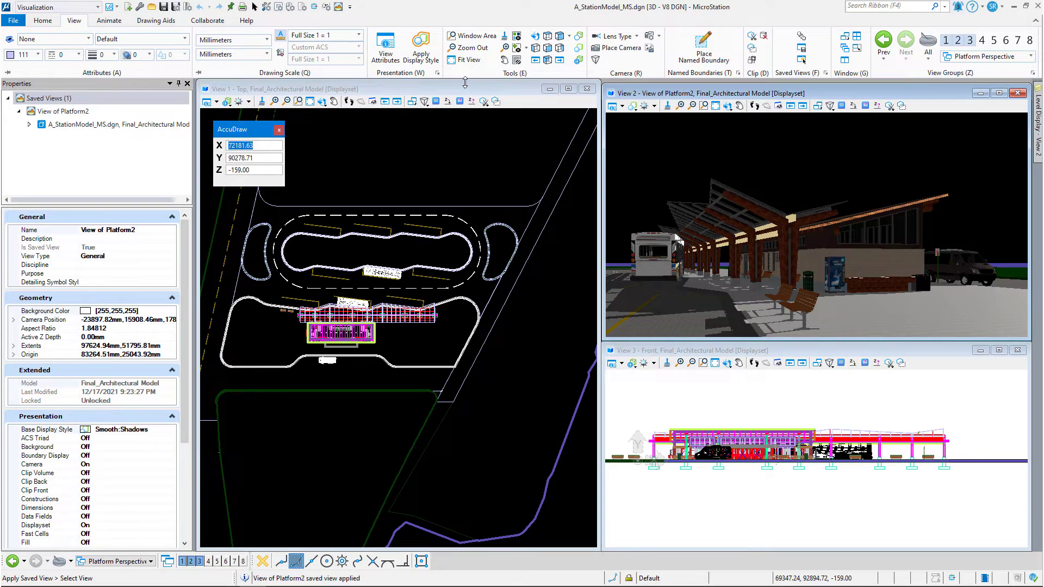
pyautogui.moveTo(261, 20)
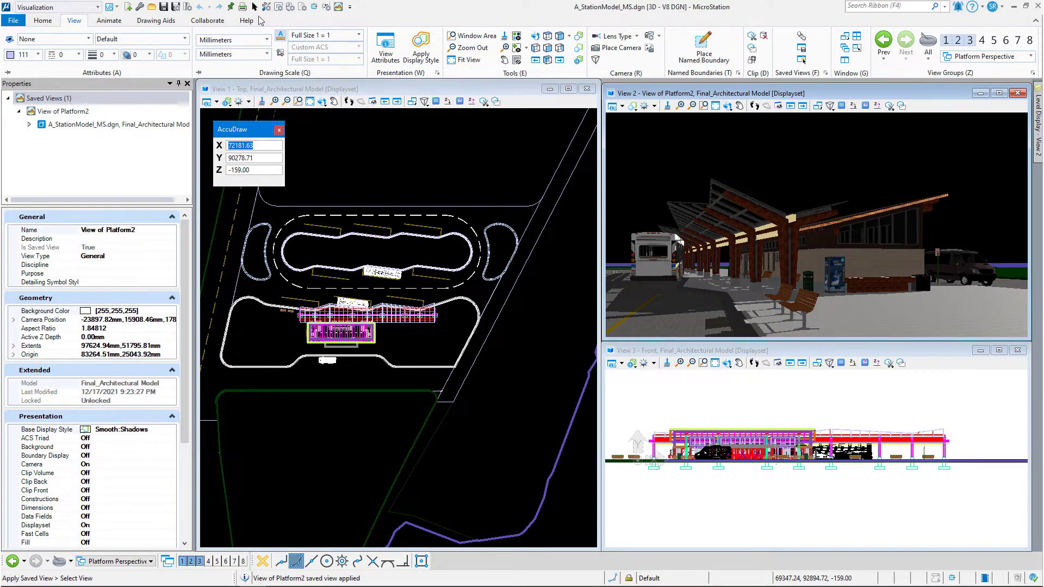
# - Show the Camera > Edit list of camera editing commands from the Home tools
pyautogui.click(43, 20)
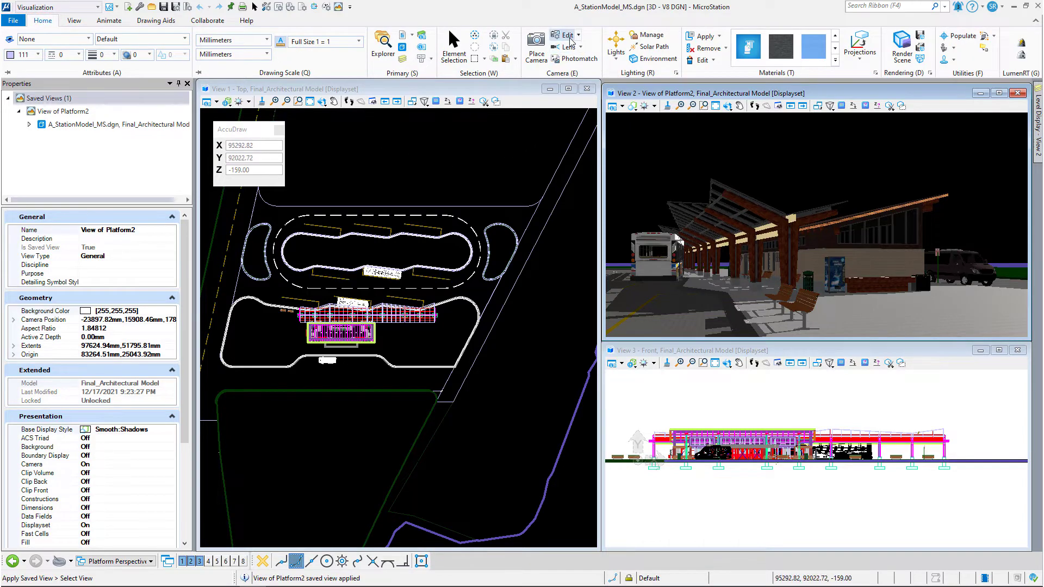
pyautogui.moveTo(566, 35)
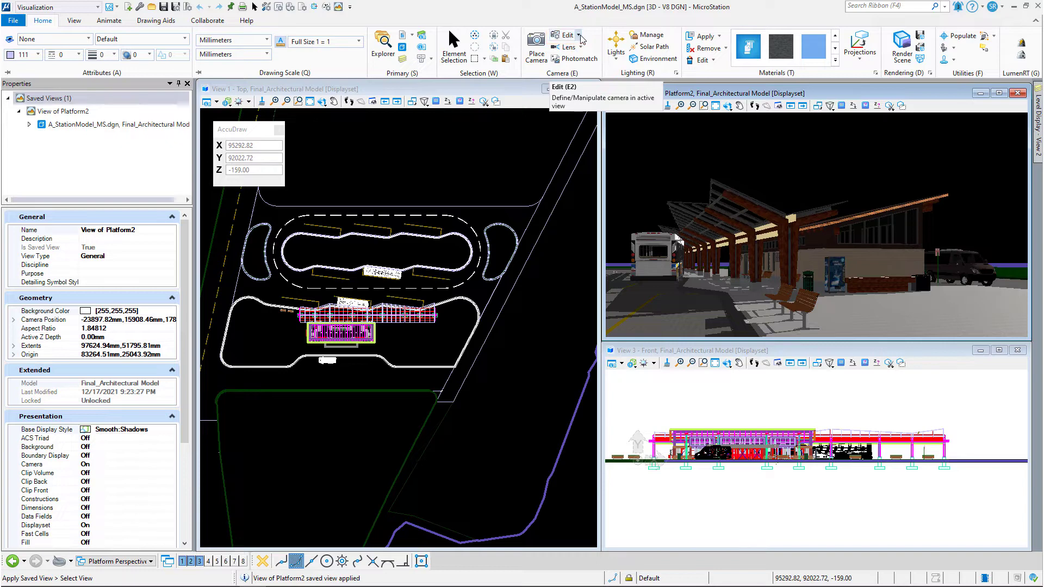
pyautogui.click(582, 35)
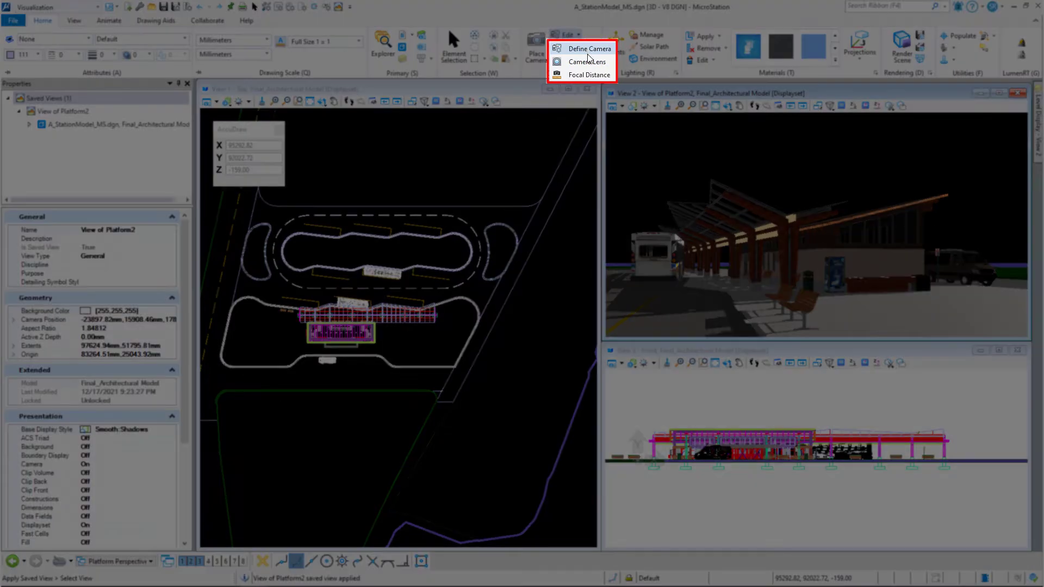
pyautogui.moveTo(585, 76)
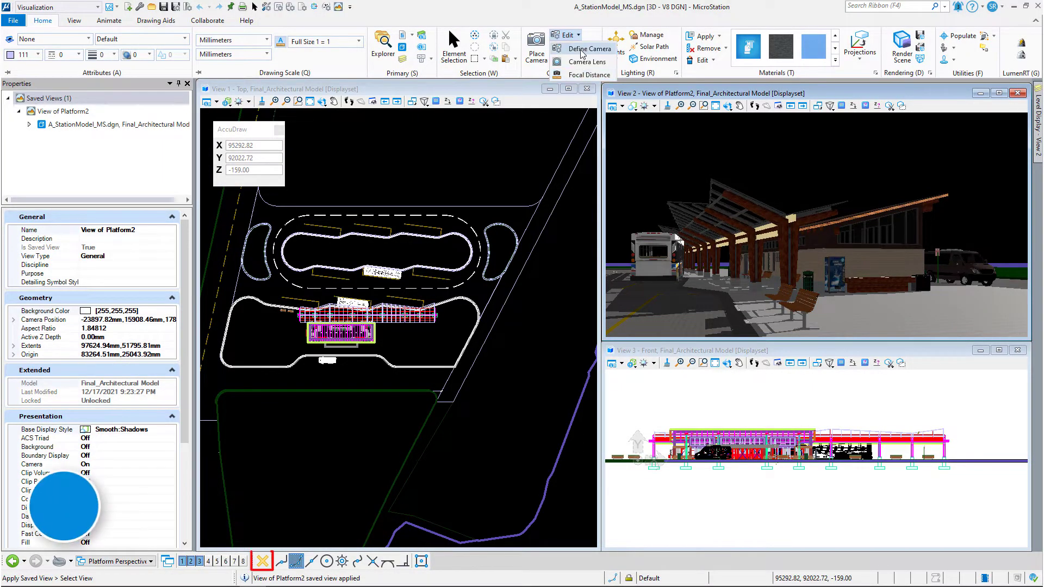
# - Define the View 2 camera with Two Point projection and a Wide standard lens
pyautogui.click(590, 49)
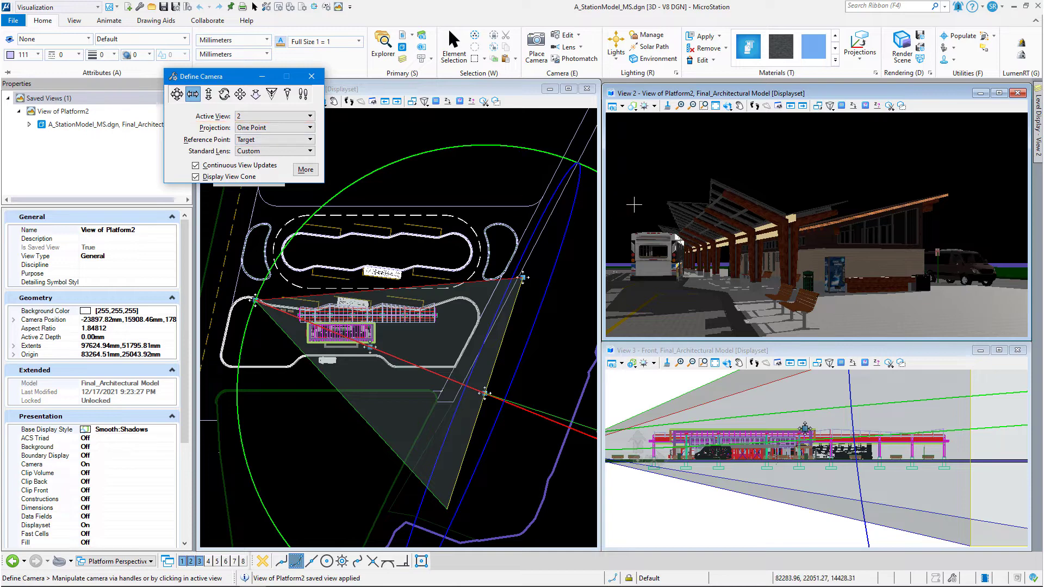
pyautogui.moveTo(684, 224)
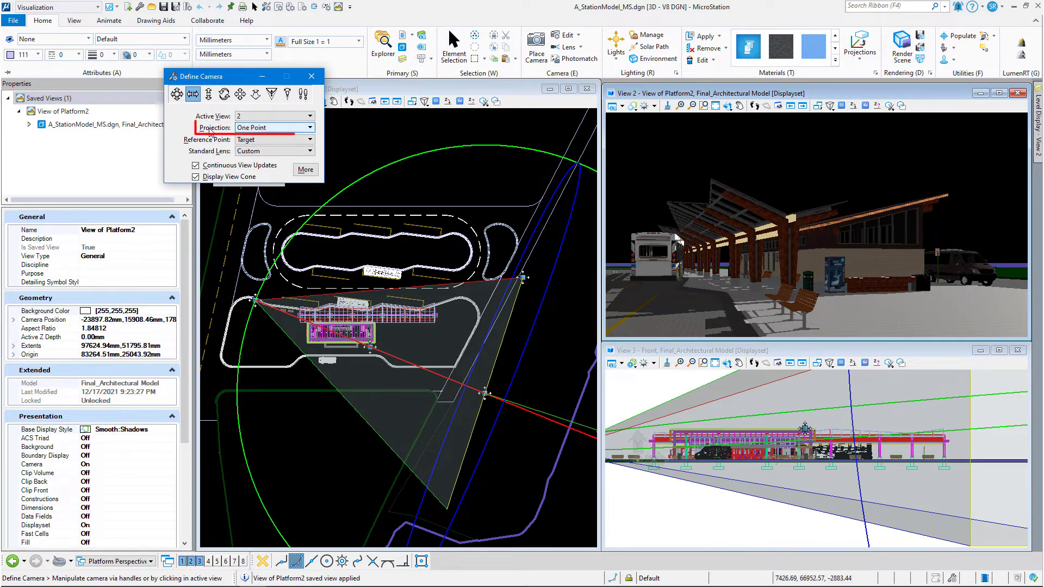
pyautogui.click(275, 127)
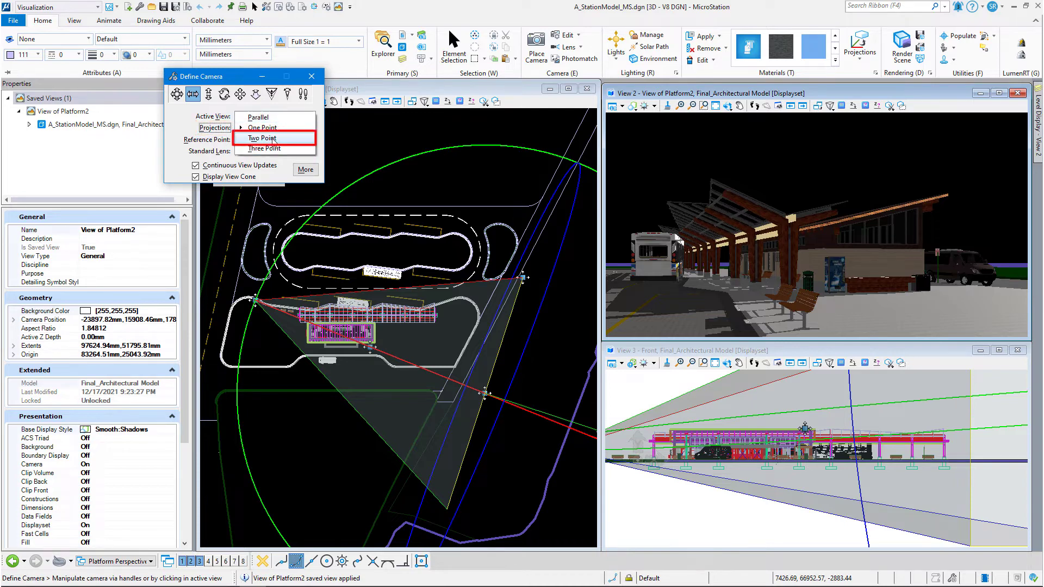
pyautogui.click(259, 138)
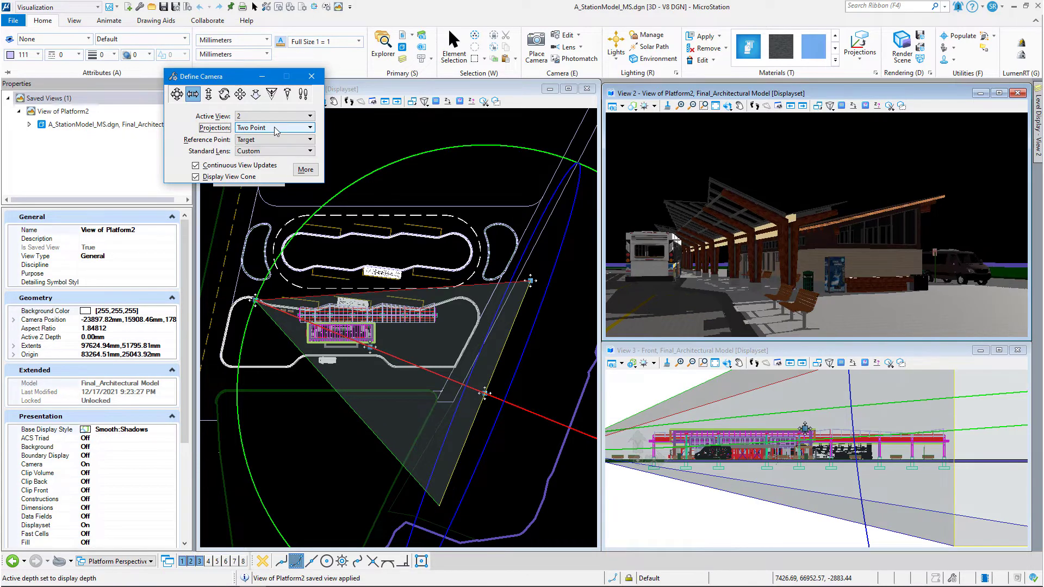
pyautogui.click(273, 139)
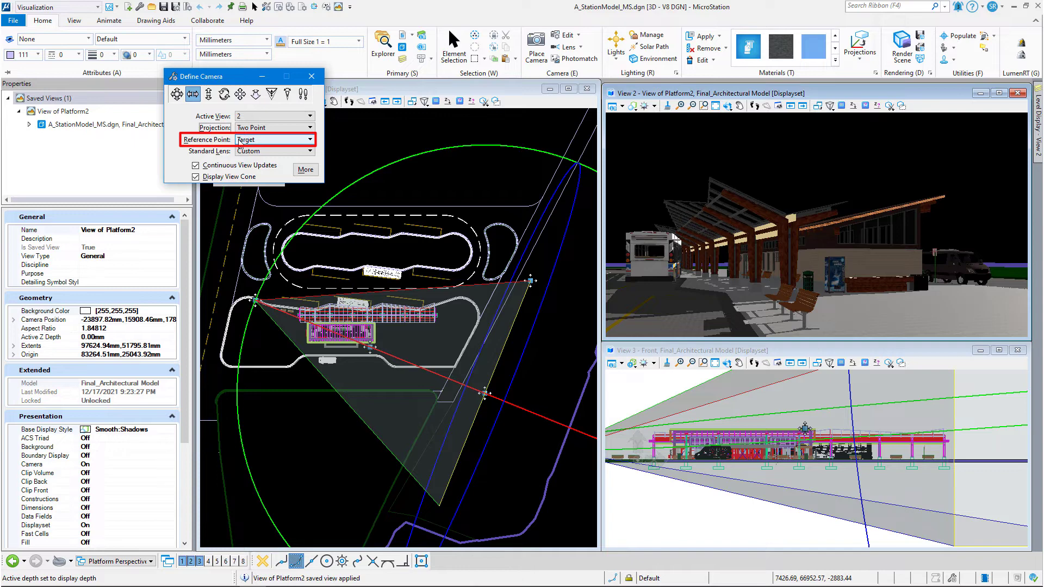
pyautogui.click(275, 151)
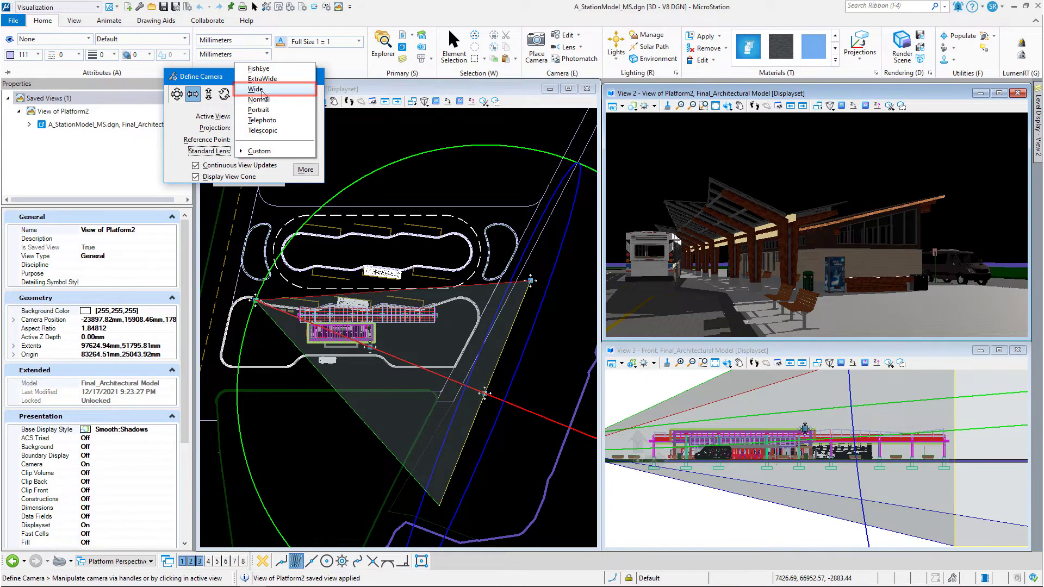
pyautogui.click(254, 89)
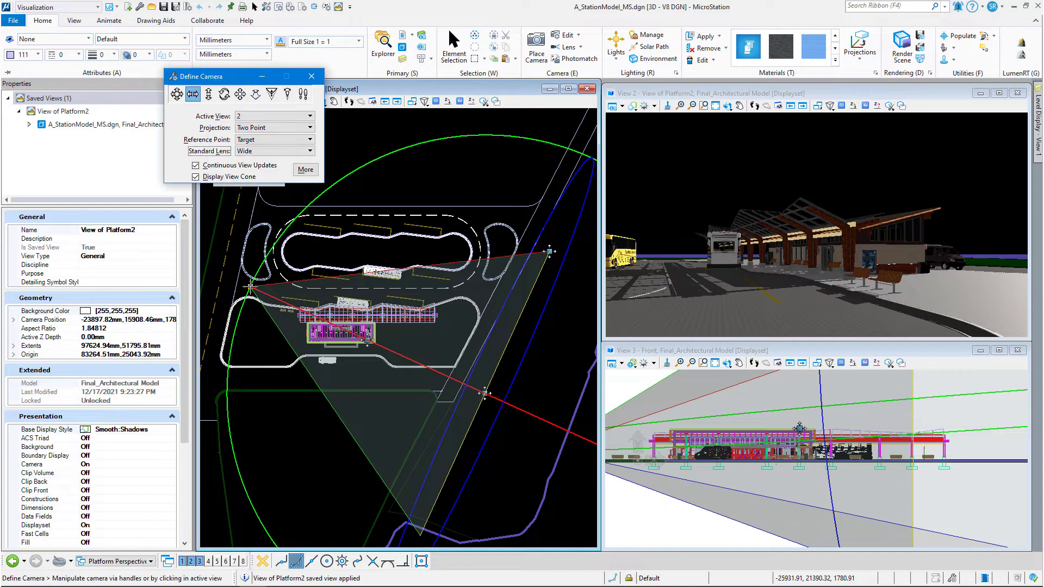
pyautogui.moveTo(250, 287)
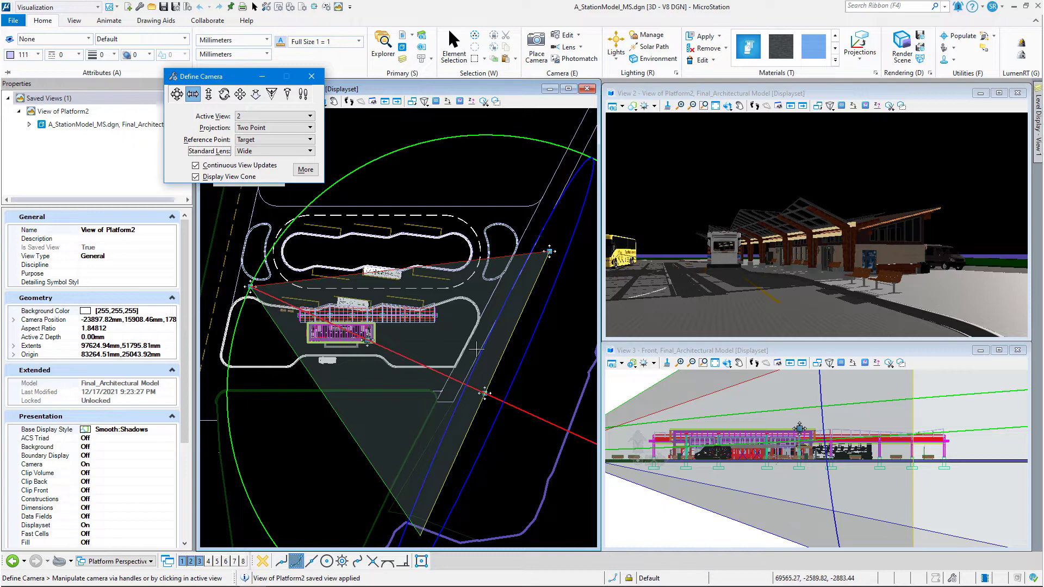
pyautogui.moveTo(249, 288)
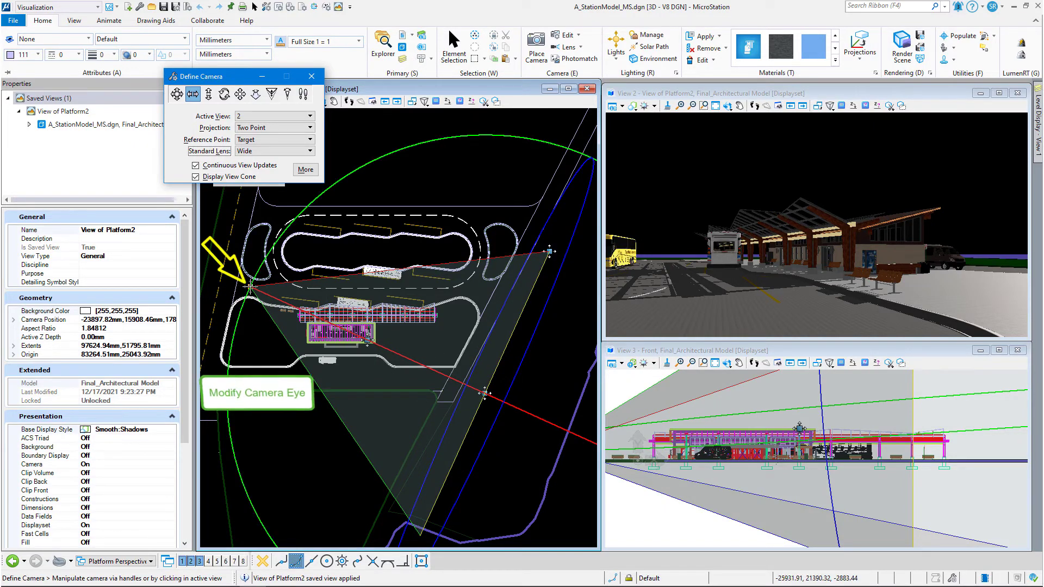
pyautogui.moveTo(249, 292)
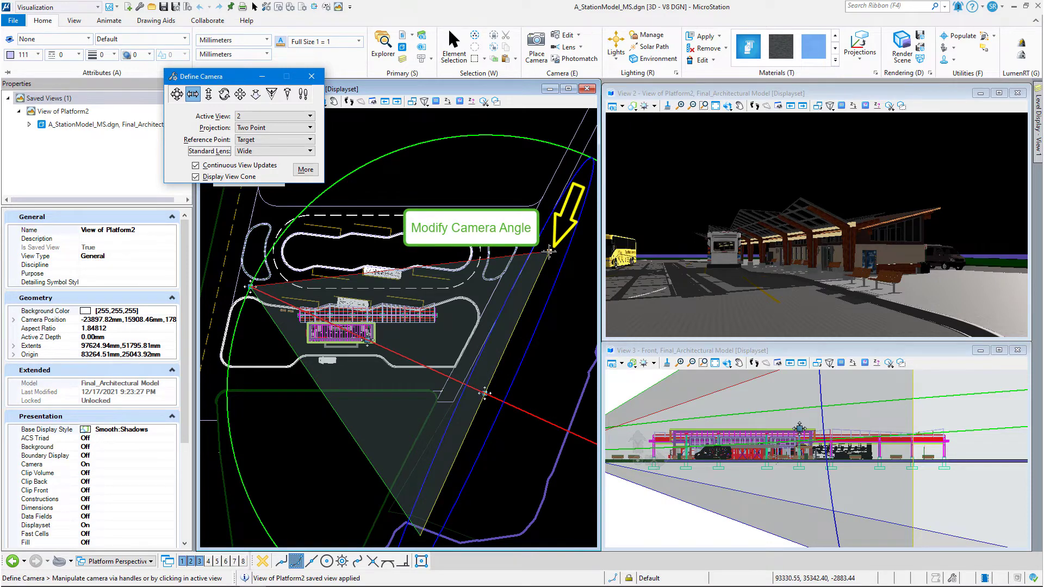
pyautogui.moveTo(549, 252)
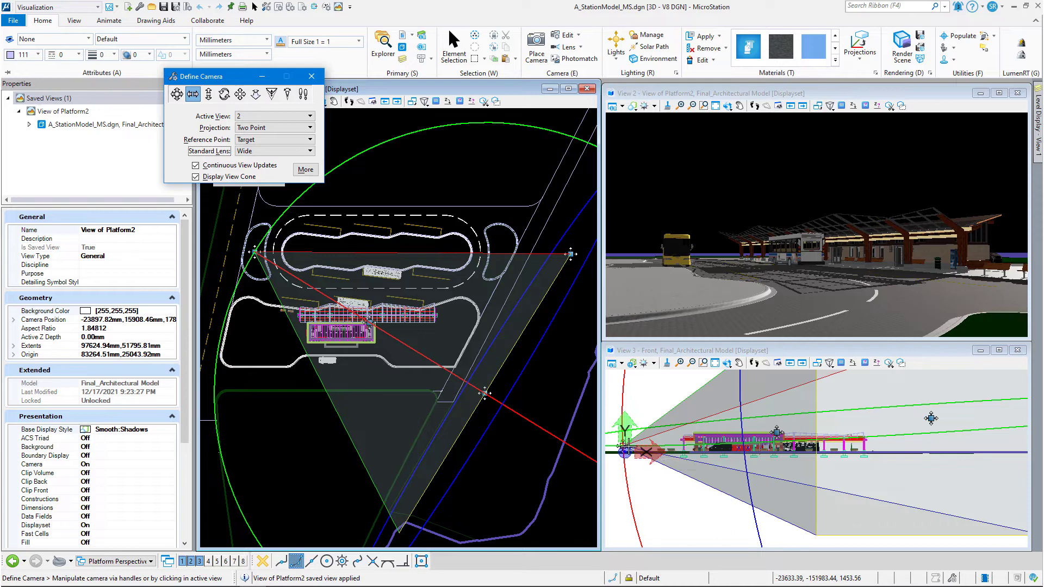
pyautogui.moveTo(621, 446)
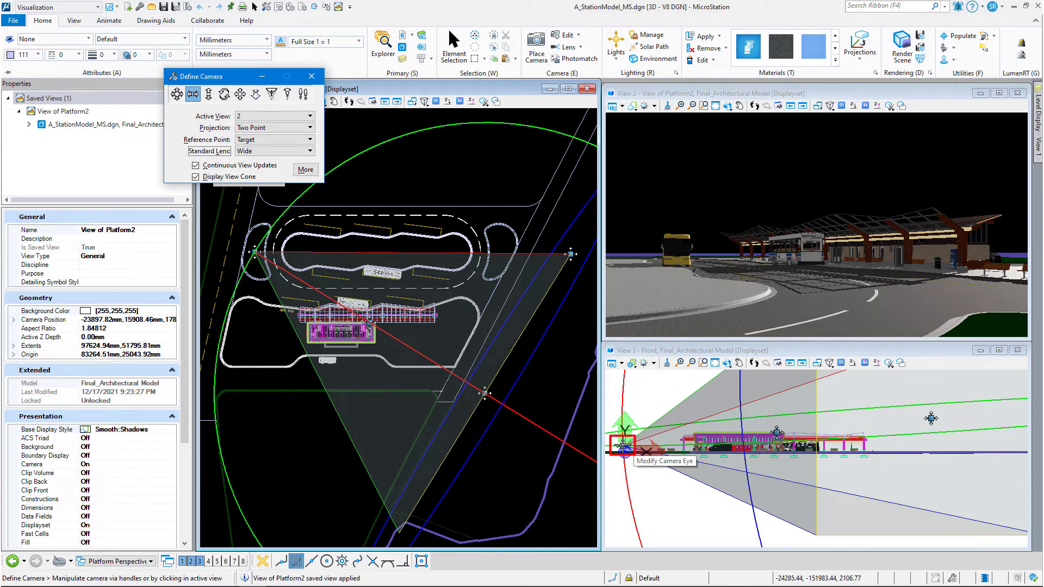